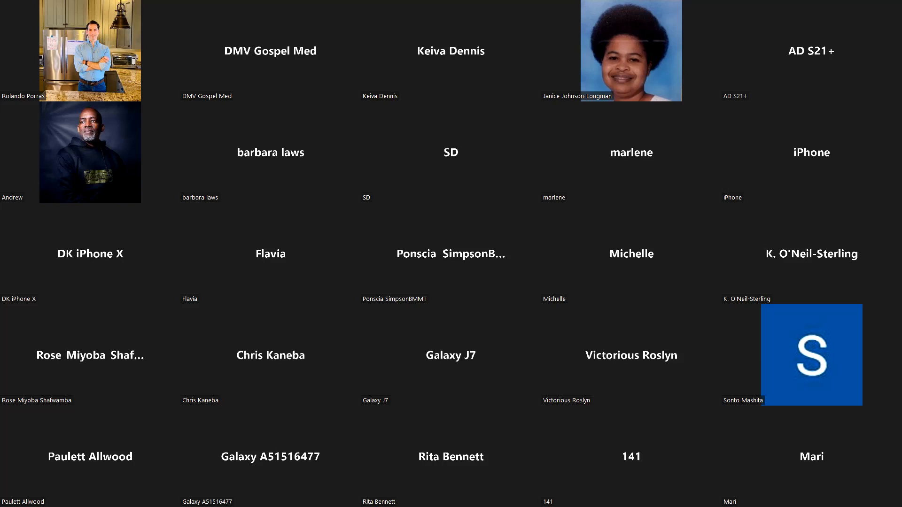
Step: Scroll the participant gallery and double-click near its top-left corner to adjust the view
scroll(down, 3)
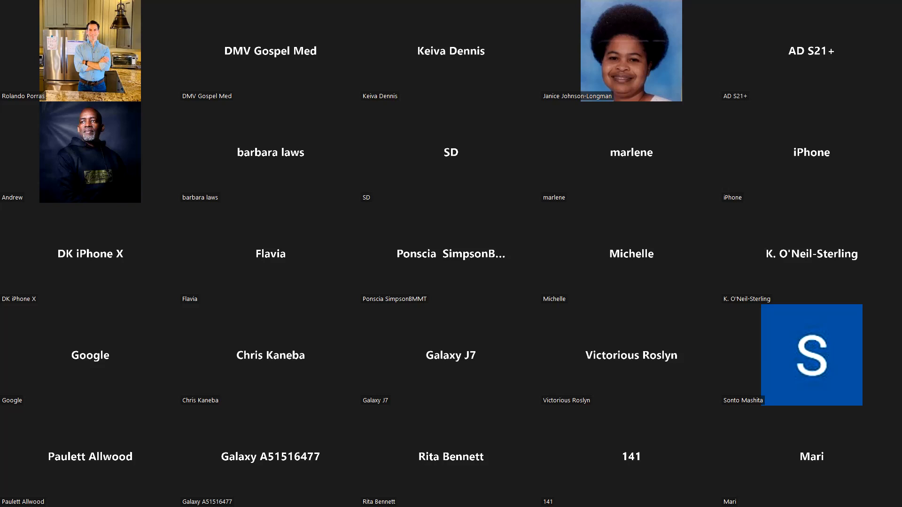
double_click(90, 51)
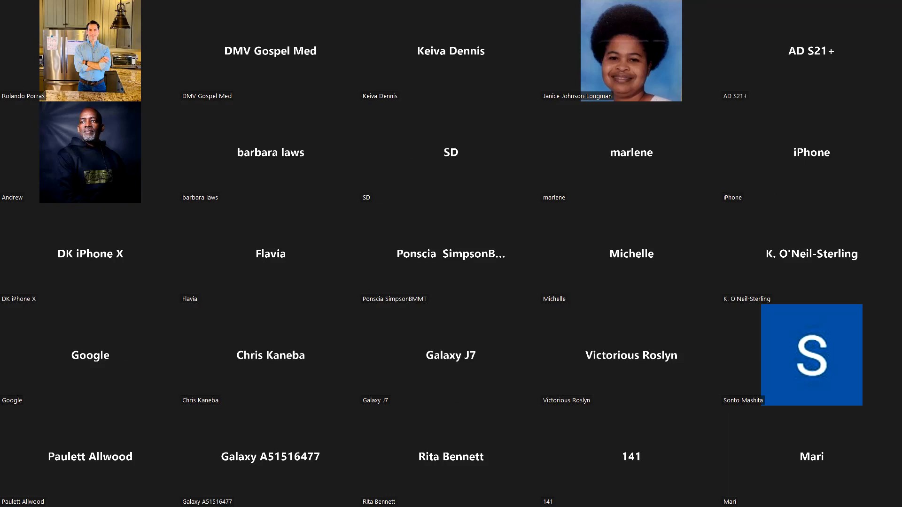
double_click(90, 50)
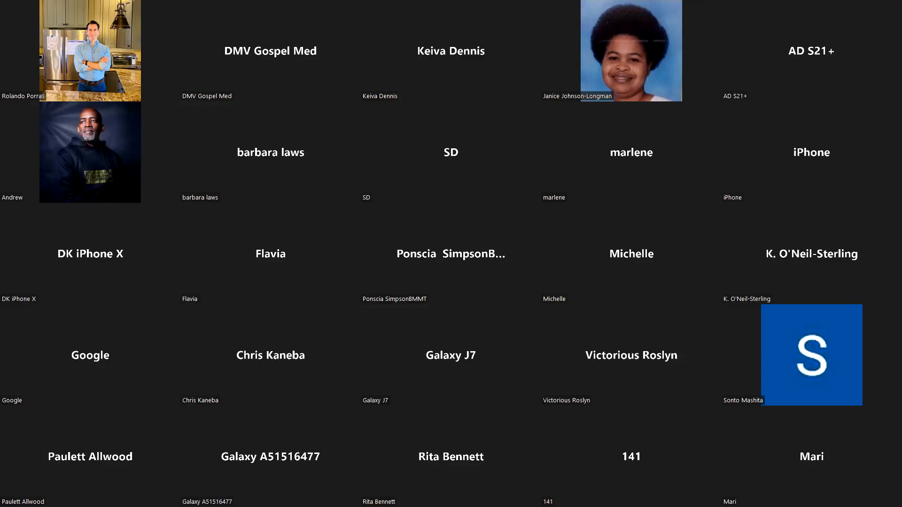
scroll(down, 3)
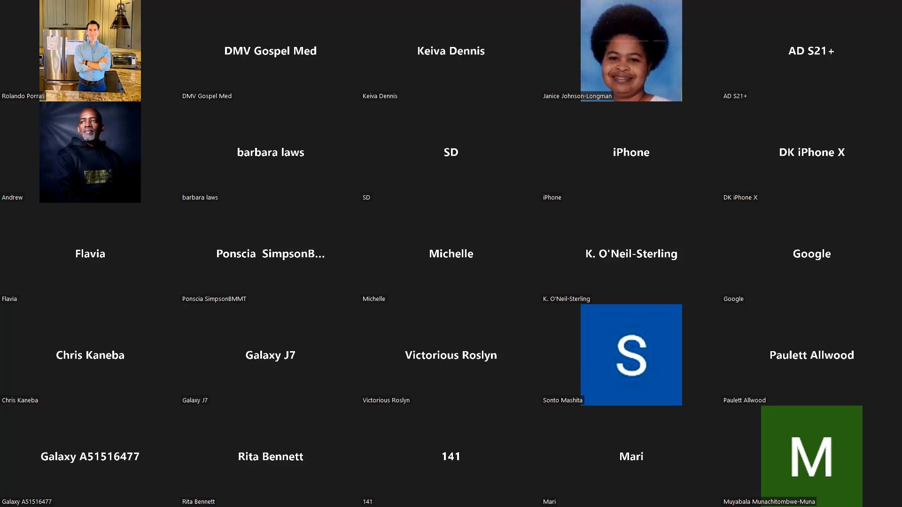
double_click(90, 51)
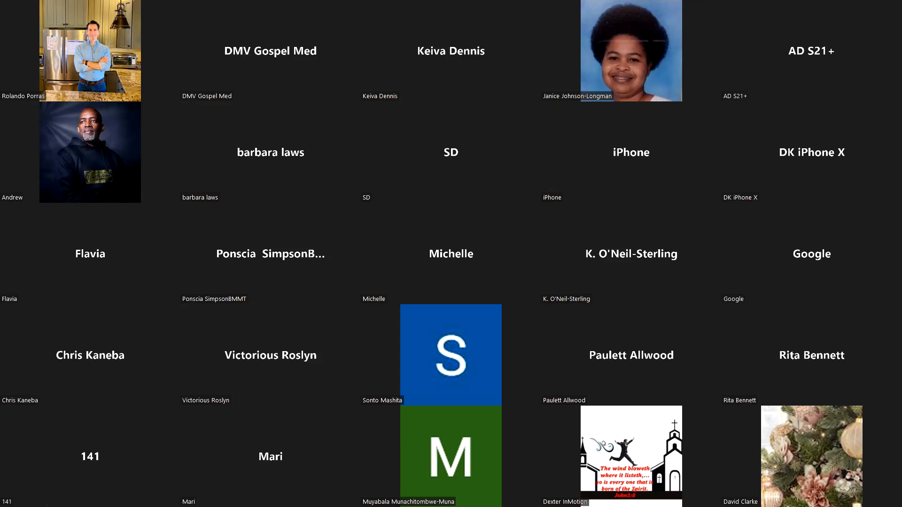
Step: Page through the gallery until the earlier set of attendee tiles is shown again
scroll(down, 3)
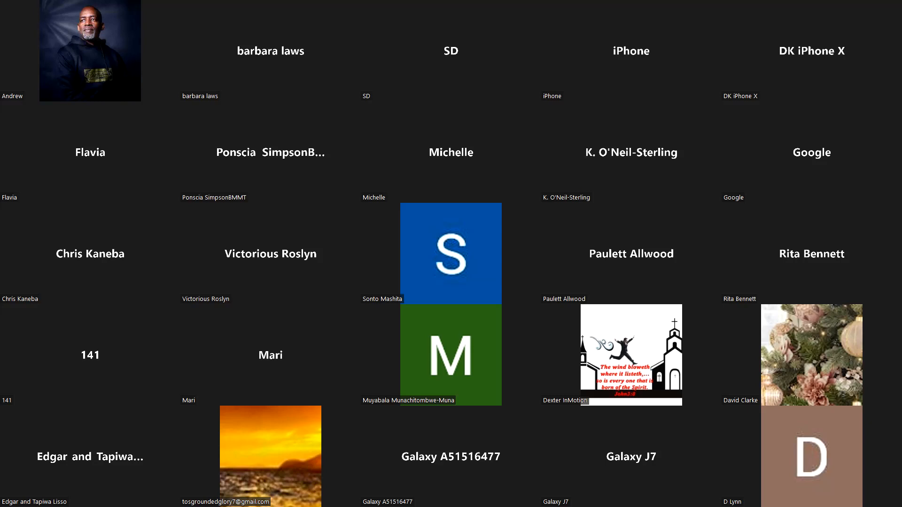
scroll(up, 3)
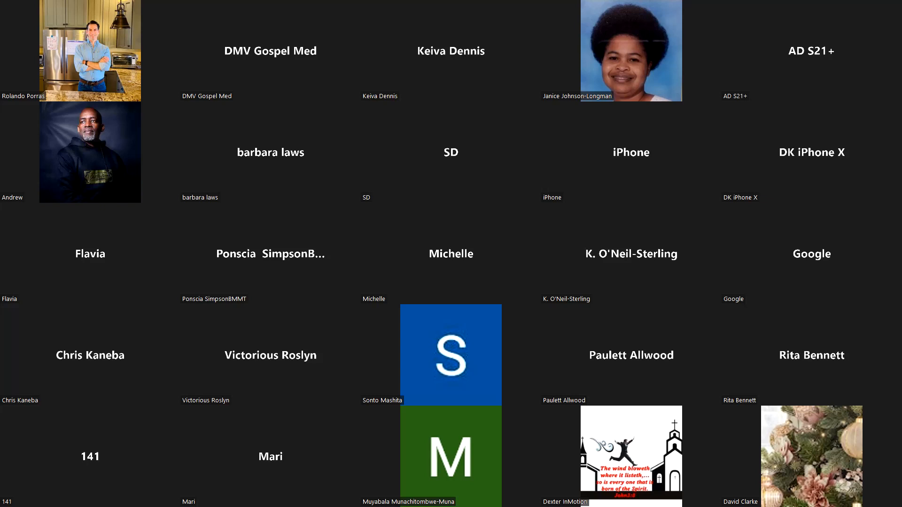
scroll(down, 3)
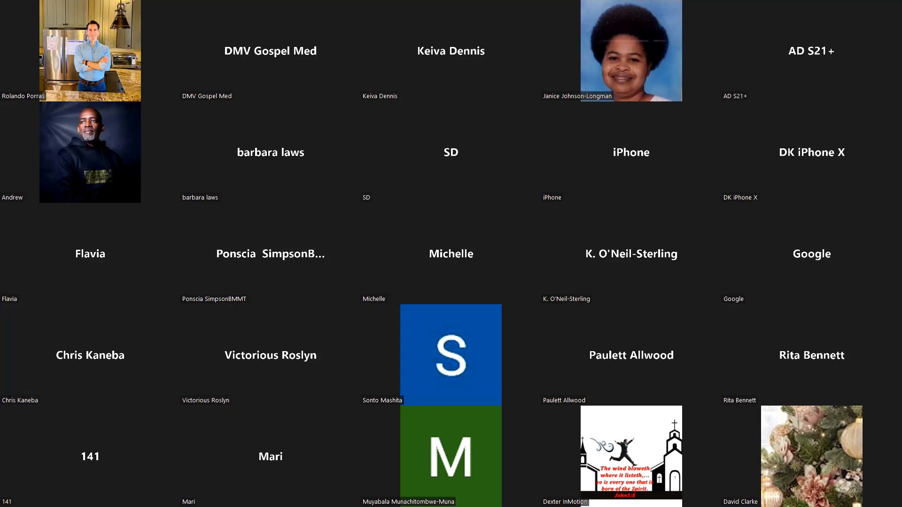
scroll(down, 3)
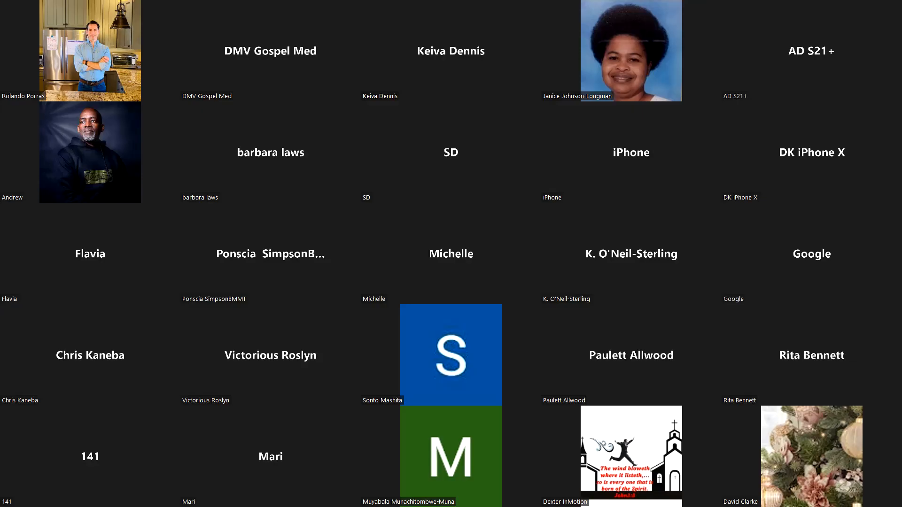
scroll(down, 3)
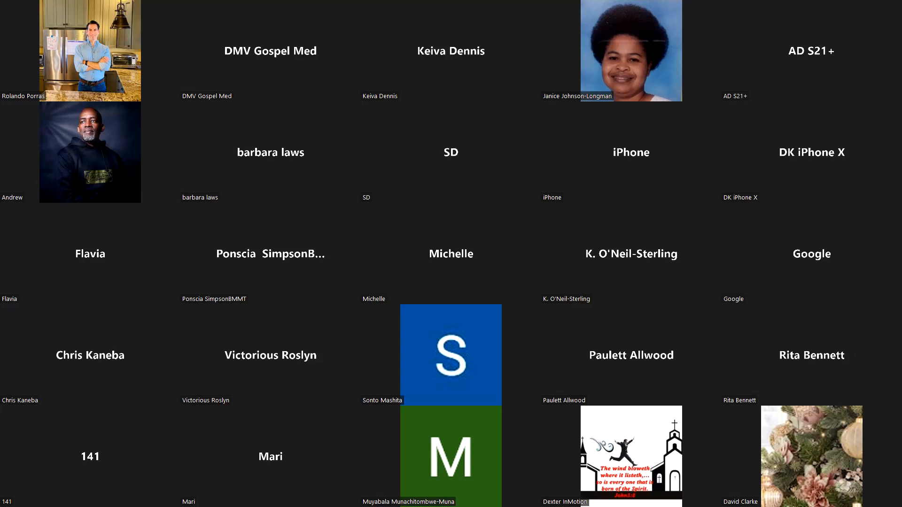
scroll(down, 3)
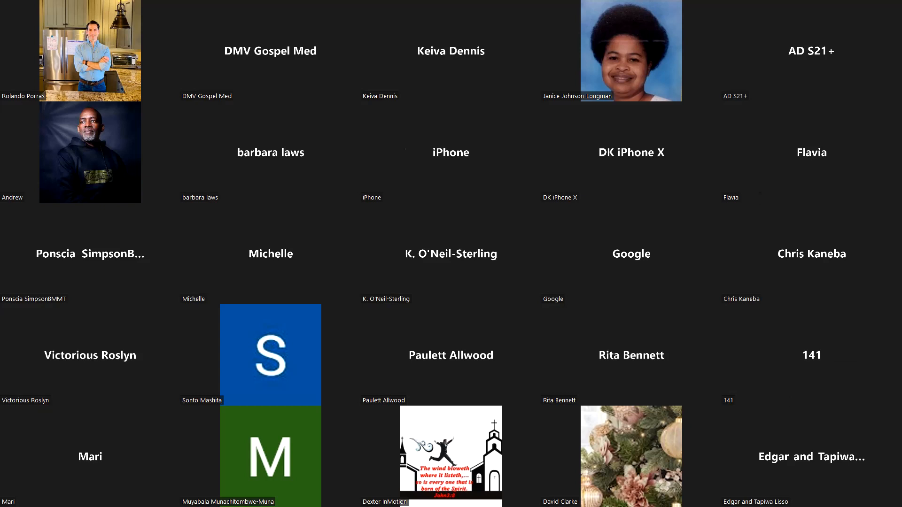
scroll(down, 3)
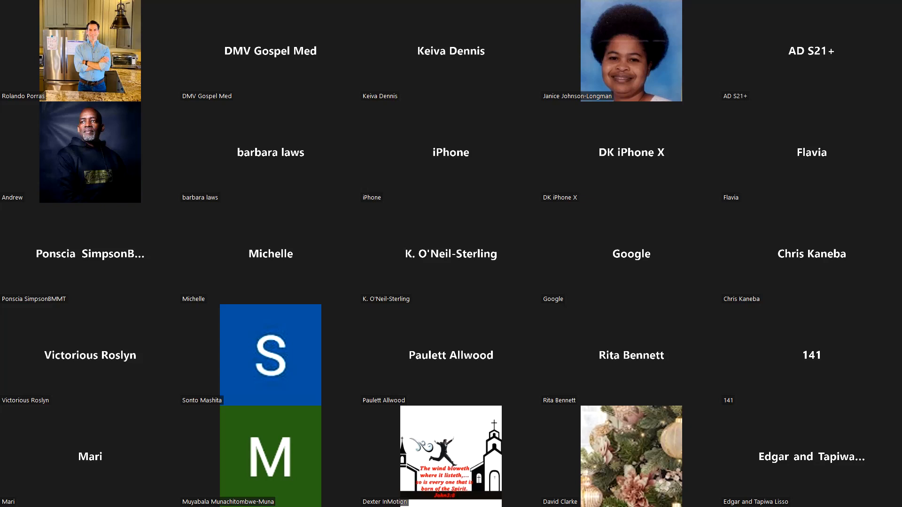
scroll(down, 3)
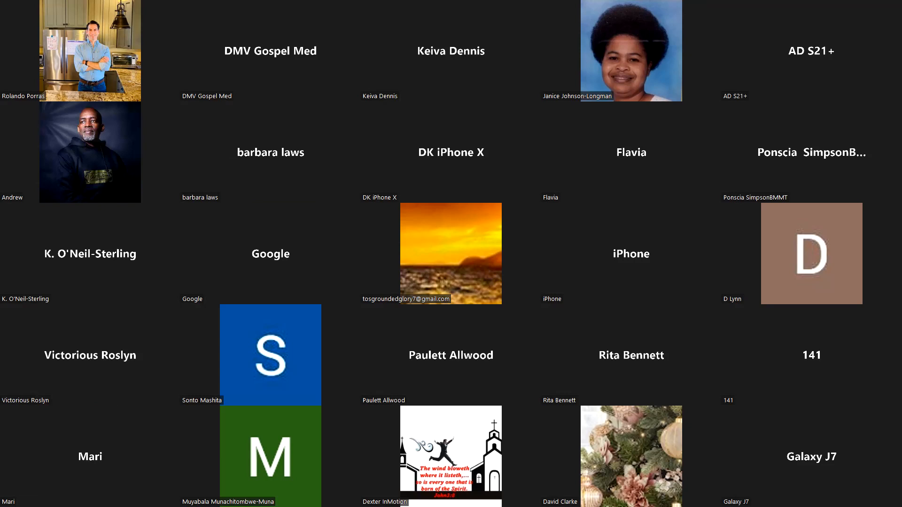
scroll(down, 3)
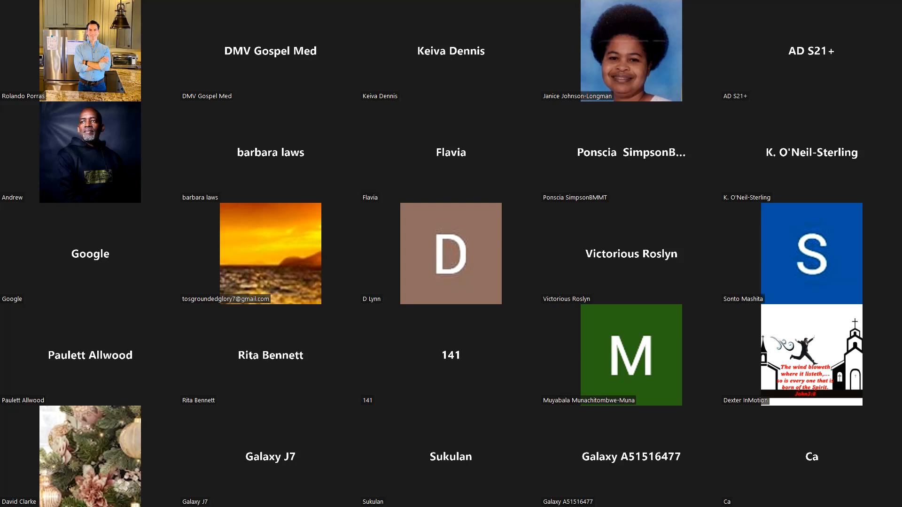
scroll(down, 3)
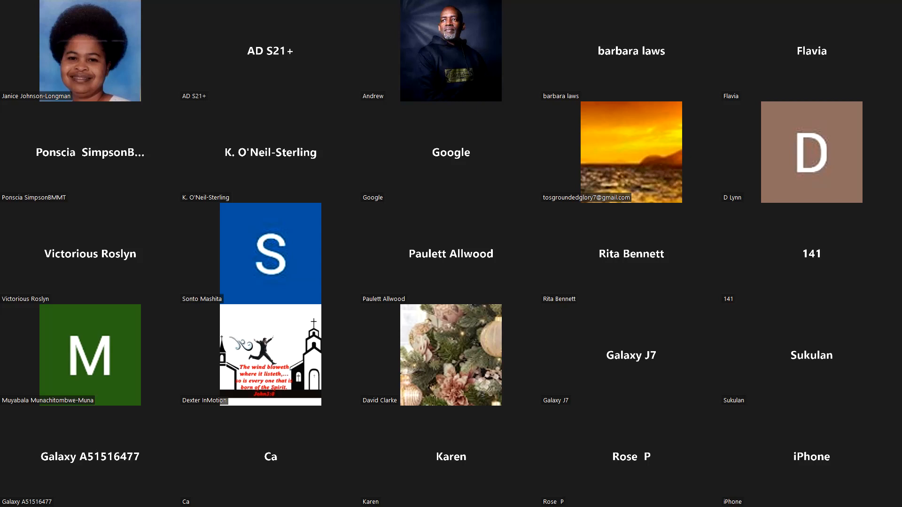
scroll(down, 3)
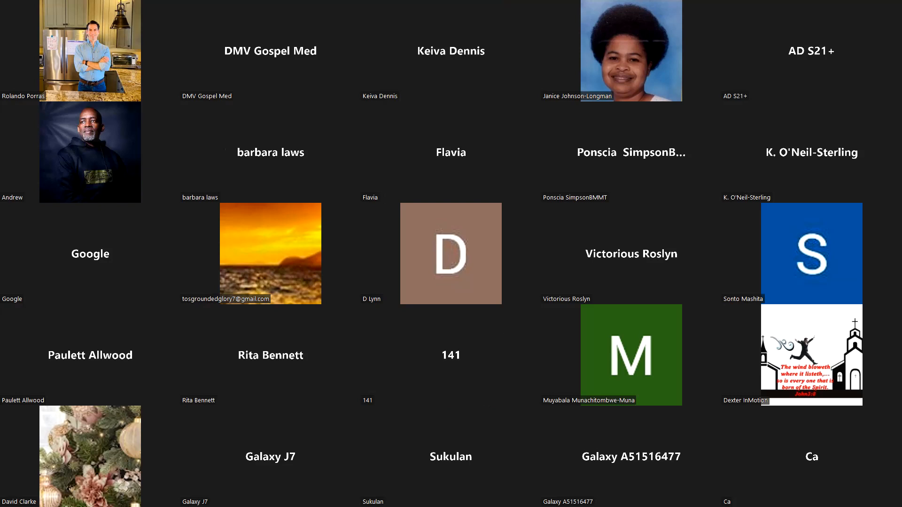